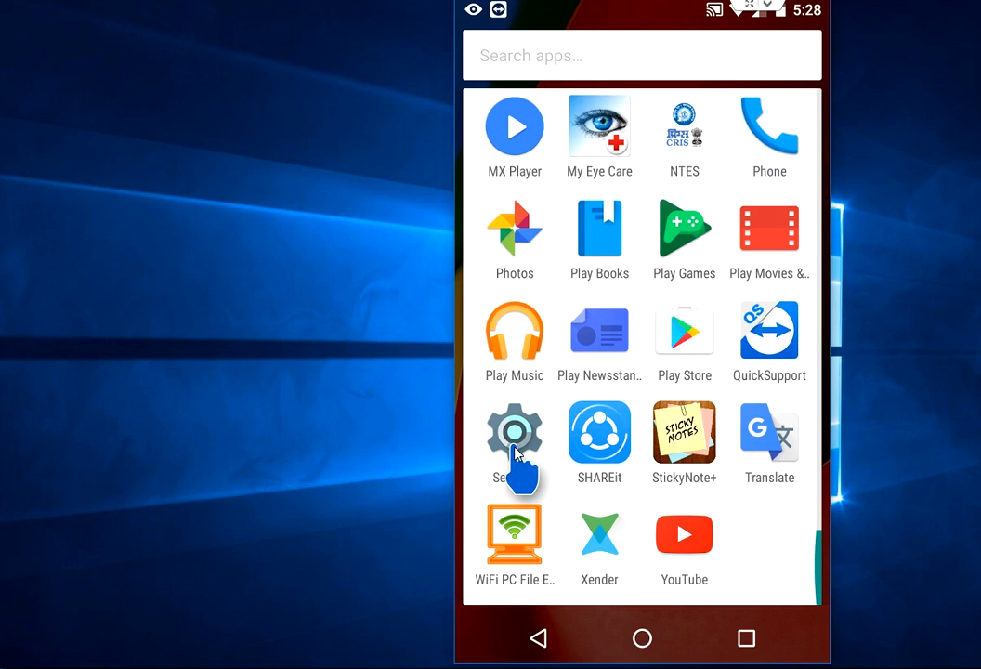
Step: Launch Settings from the app drawer and scroll to the System section
click(514, 432)
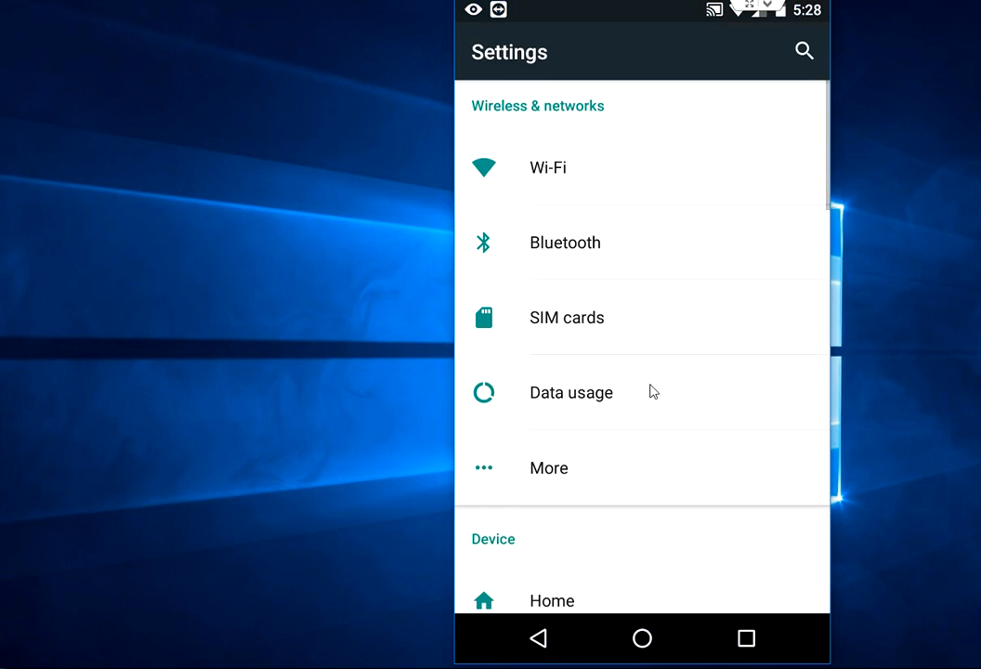
scroll(down, 3)
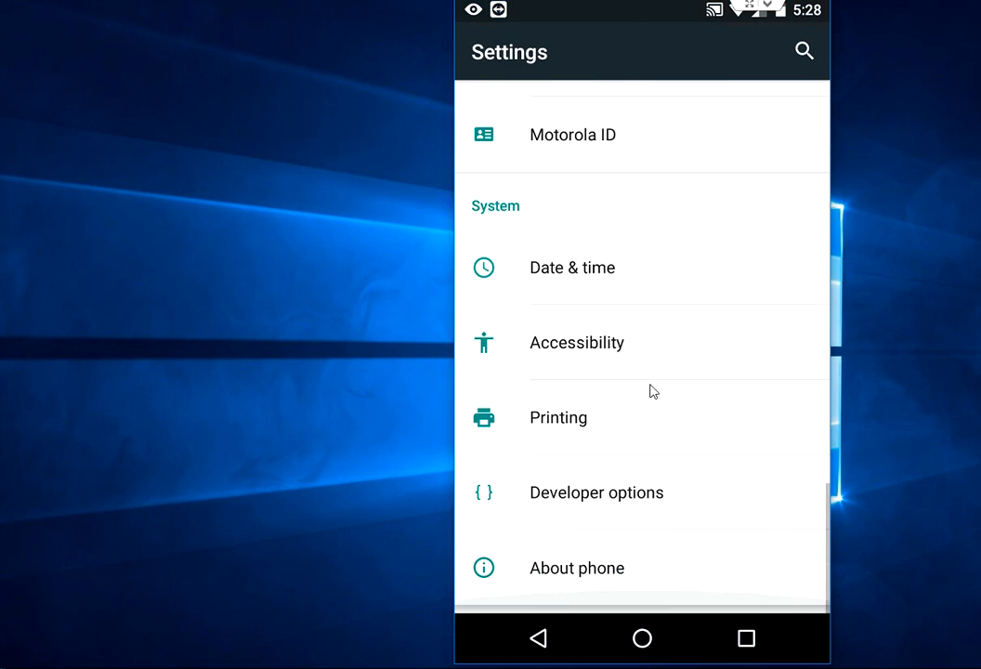
mouse_move(705, 499)
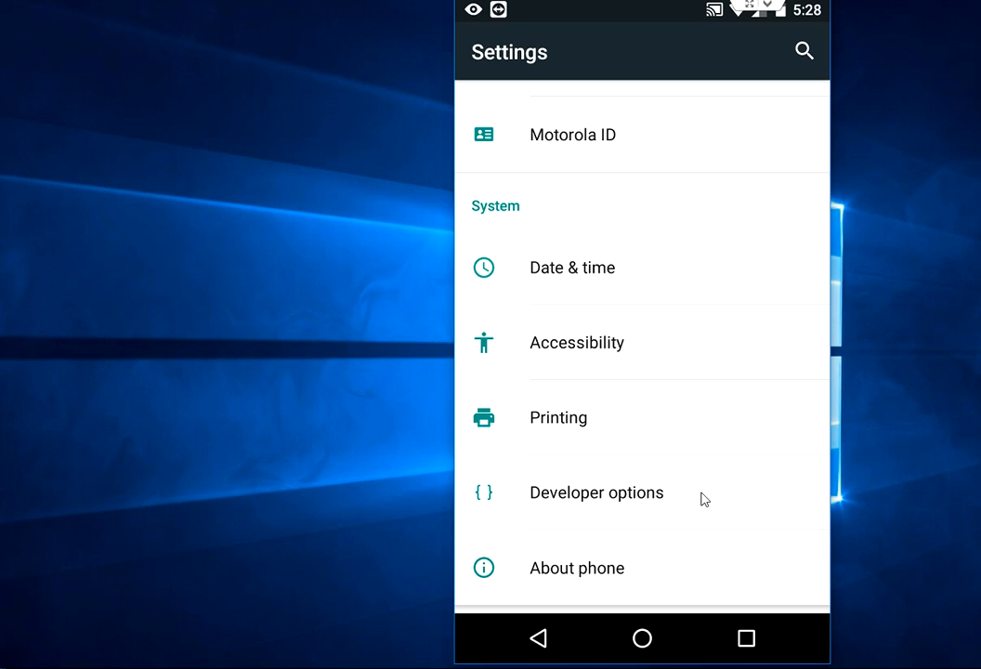
mouse_move(568, 584)
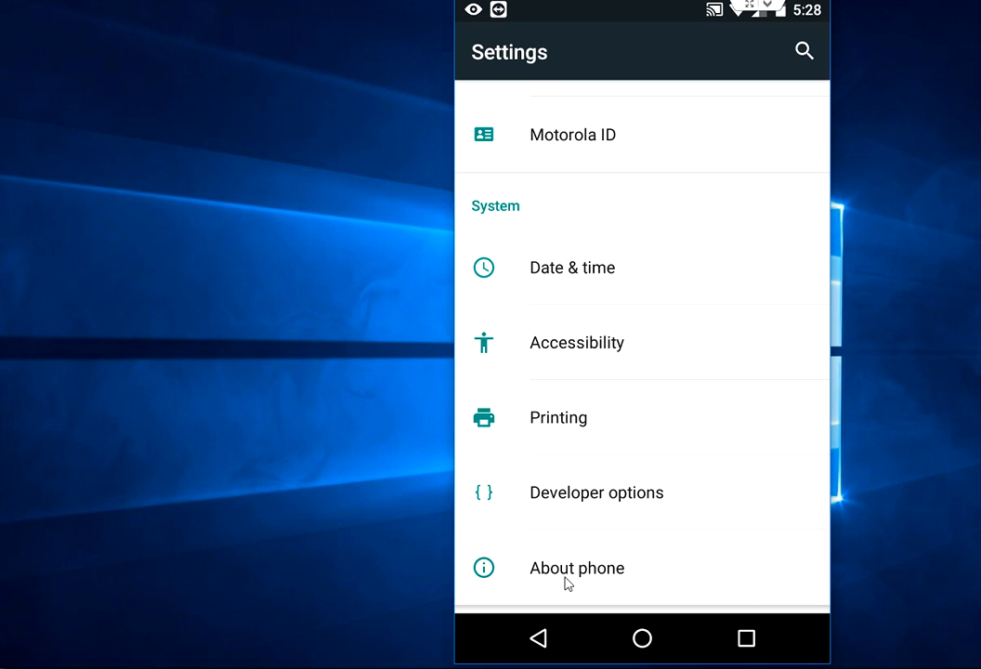
click(576, 568)
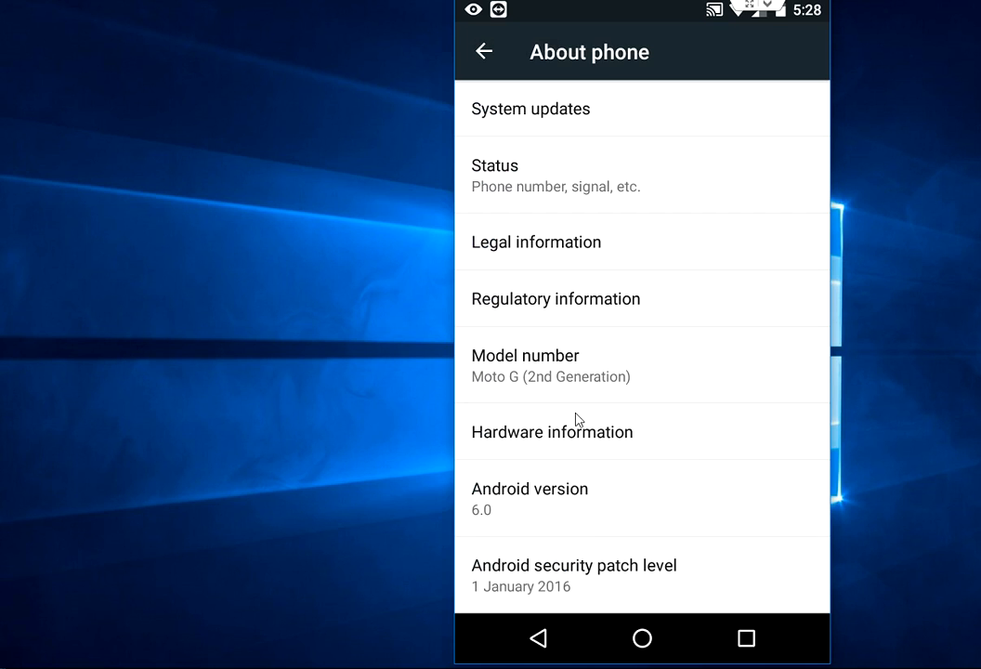
mouse_move(569, 404)
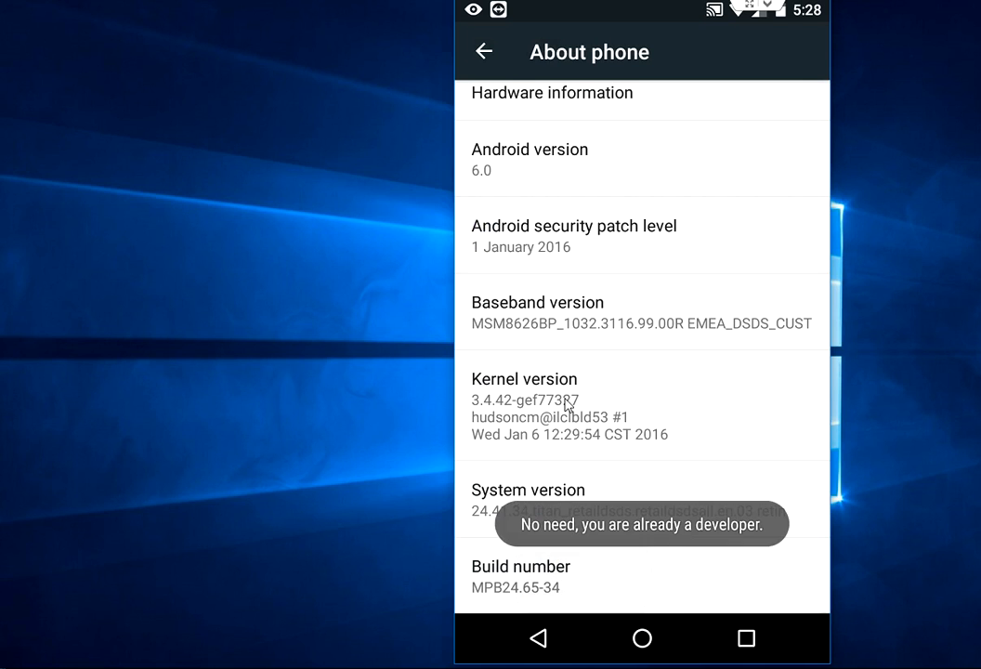
mouse_move(658, 528)
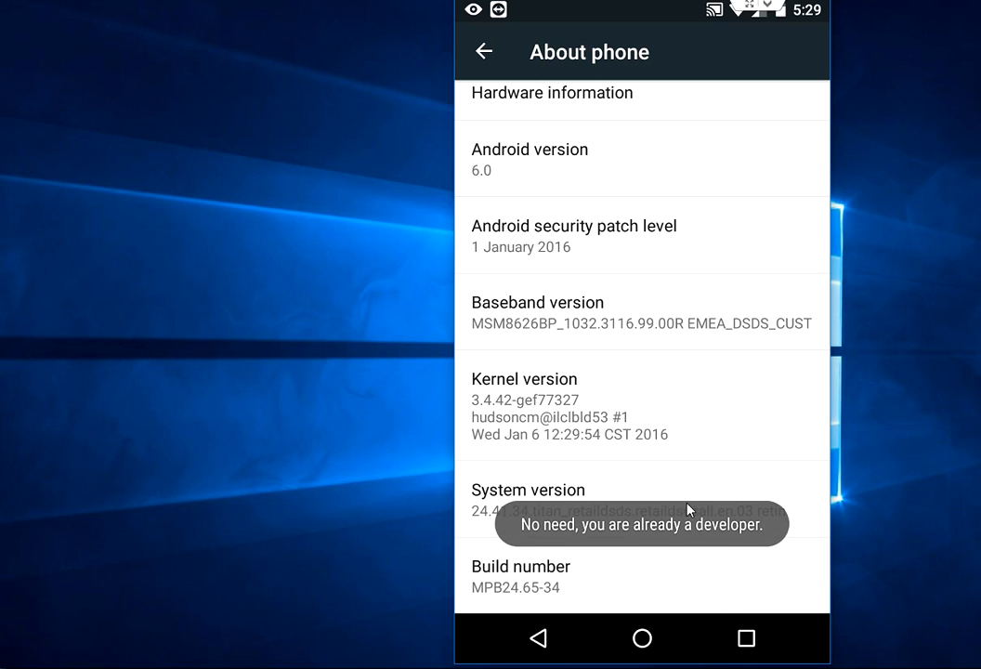
mouse_move(603, 533)
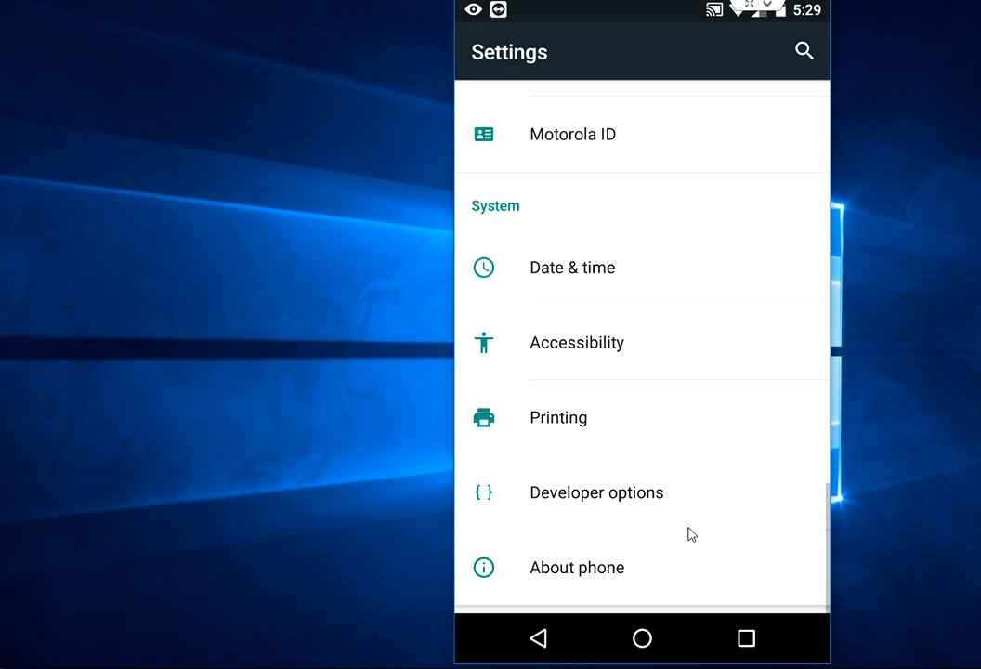
mouse_move(612, 481)
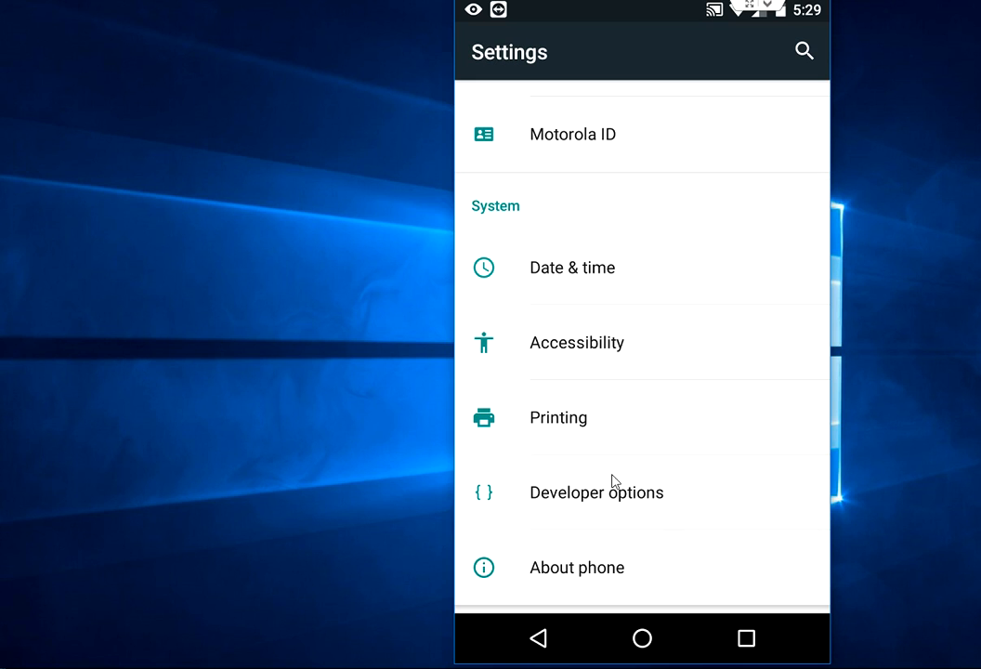
Step: Enter Developer options and scroll down to the GPU rendering options with Force 4x MSAA
click(597, 492)
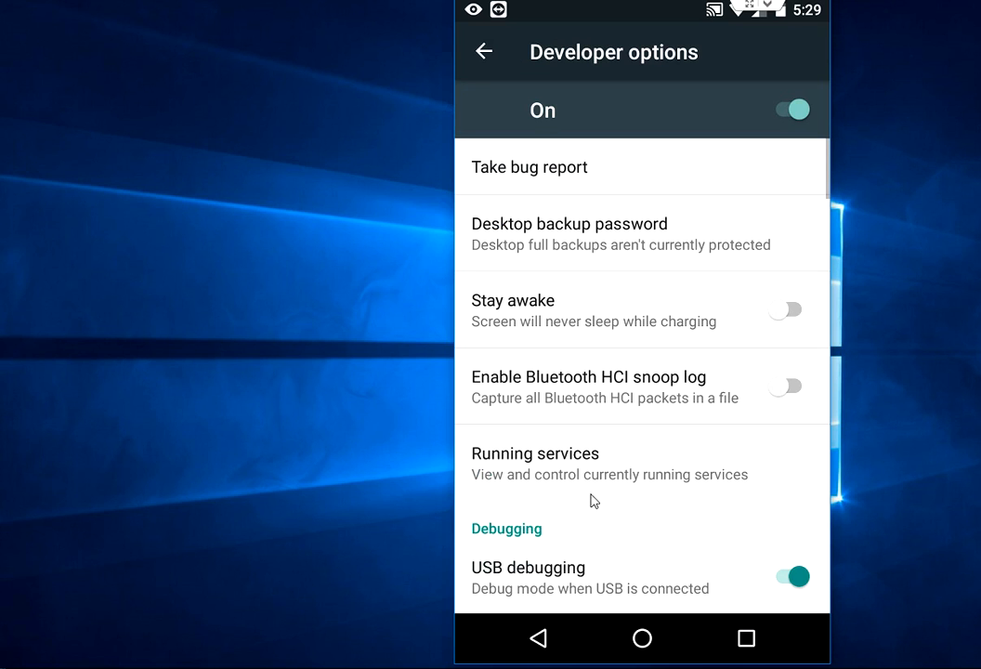
scroll(down, 3)
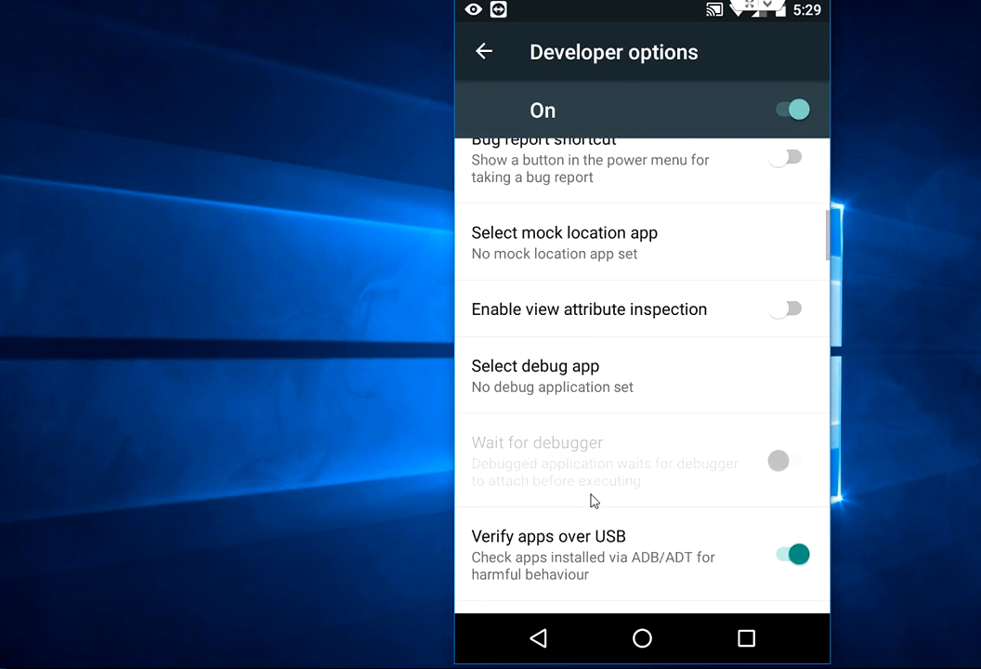
scroll(down, 3)
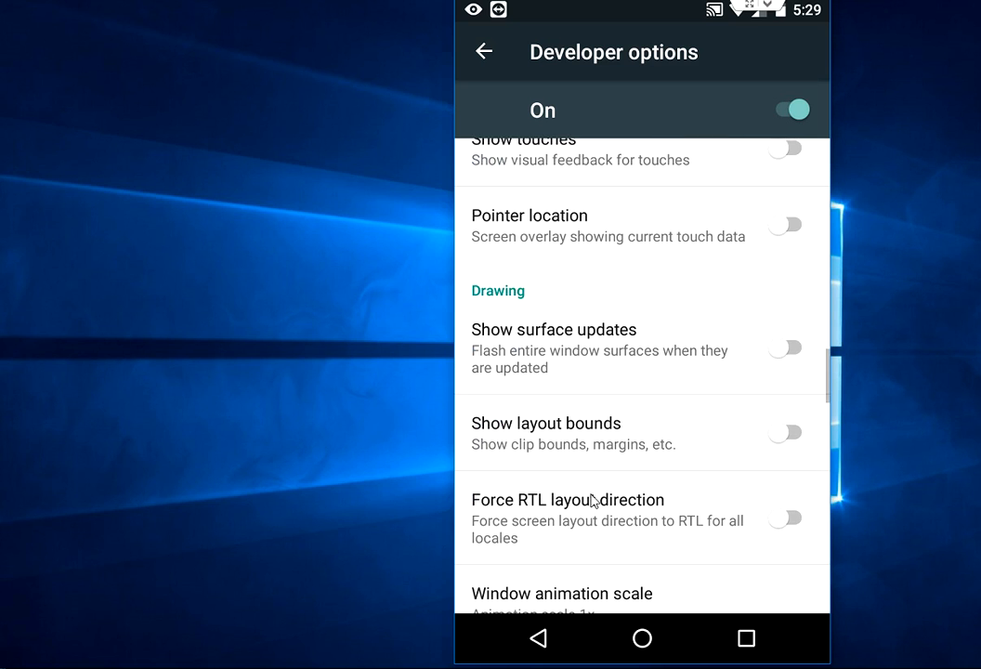
scroll(down, 3)
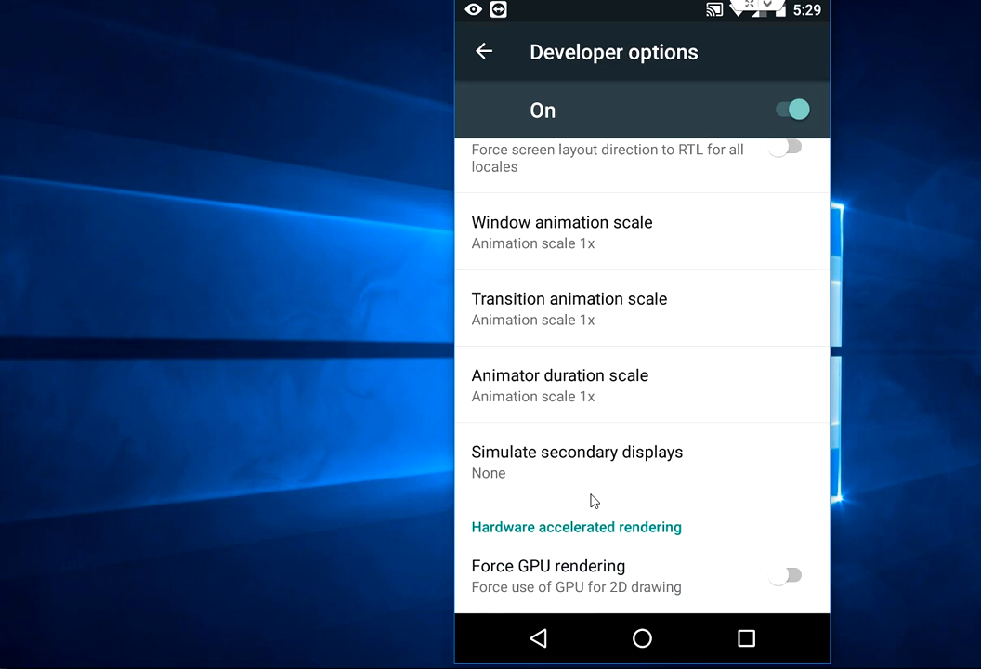
scroll(down, 3)
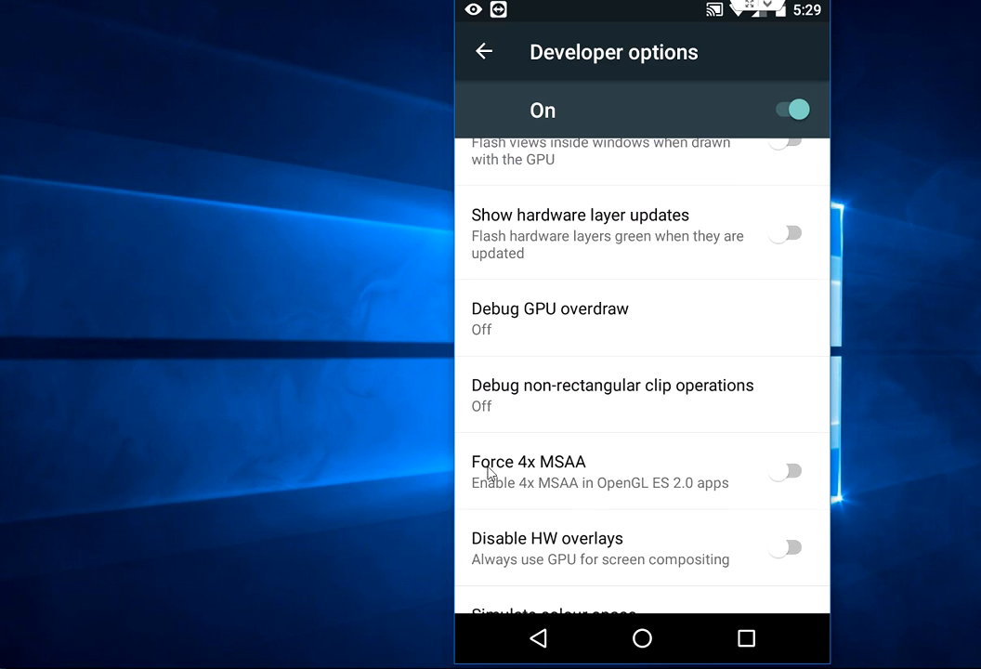
mouse_move(543, 472)
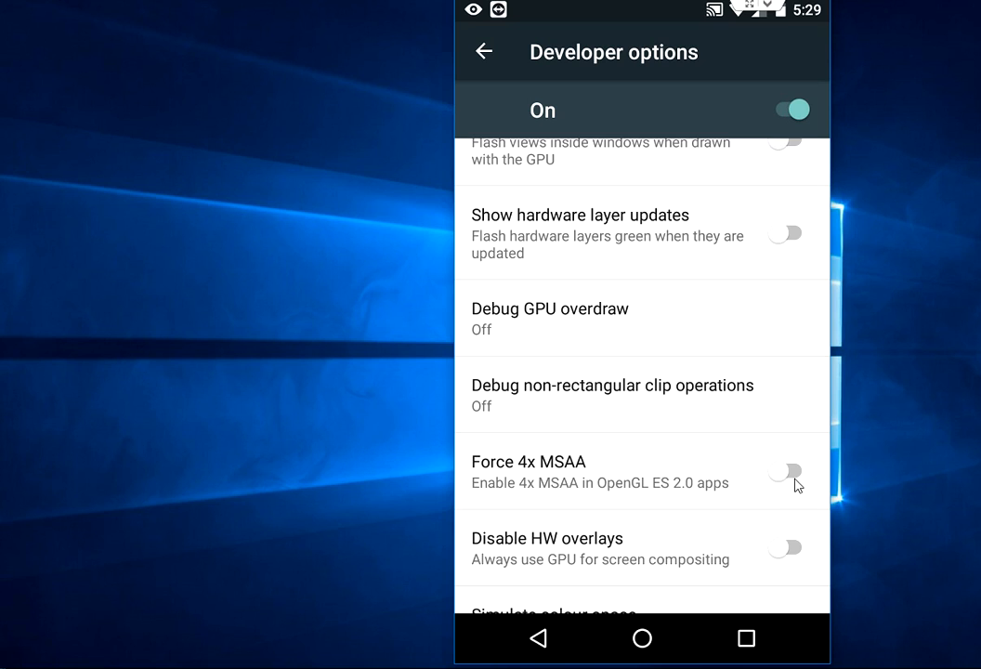
Step: Turn Force 4x MSAA on and return to the home screen
click(785, 470)
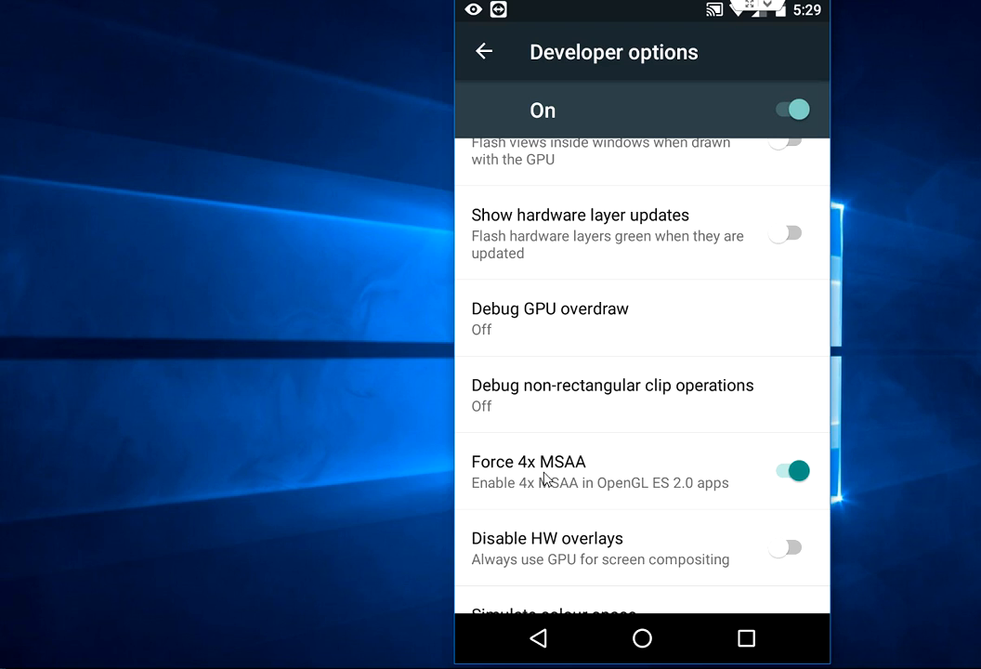
mouse_move(560, 476)
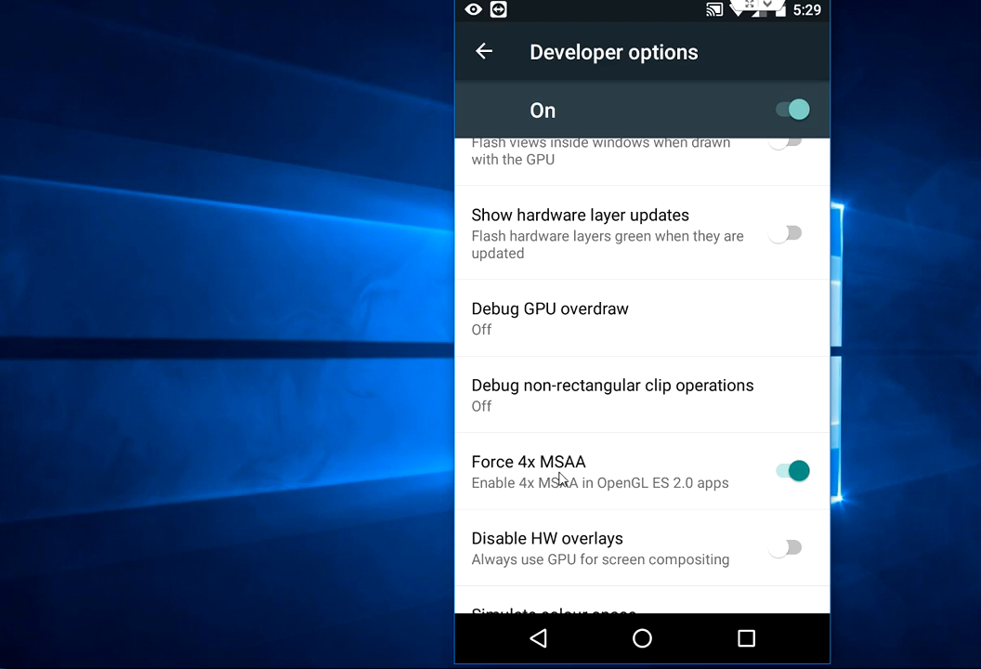
mouse_move(730, 480)
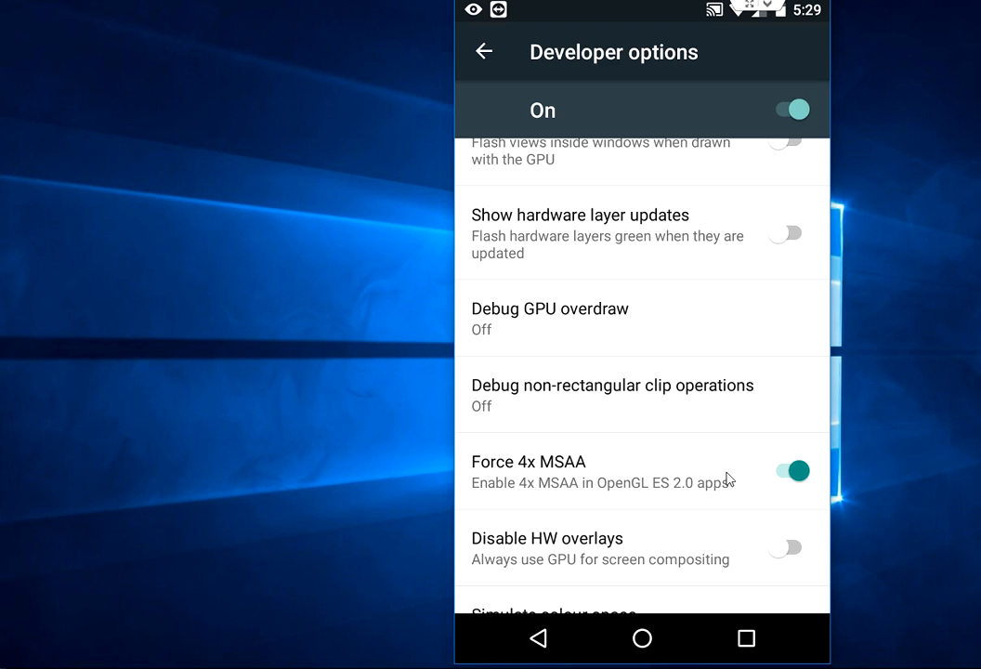
mouse_move(586, 480)
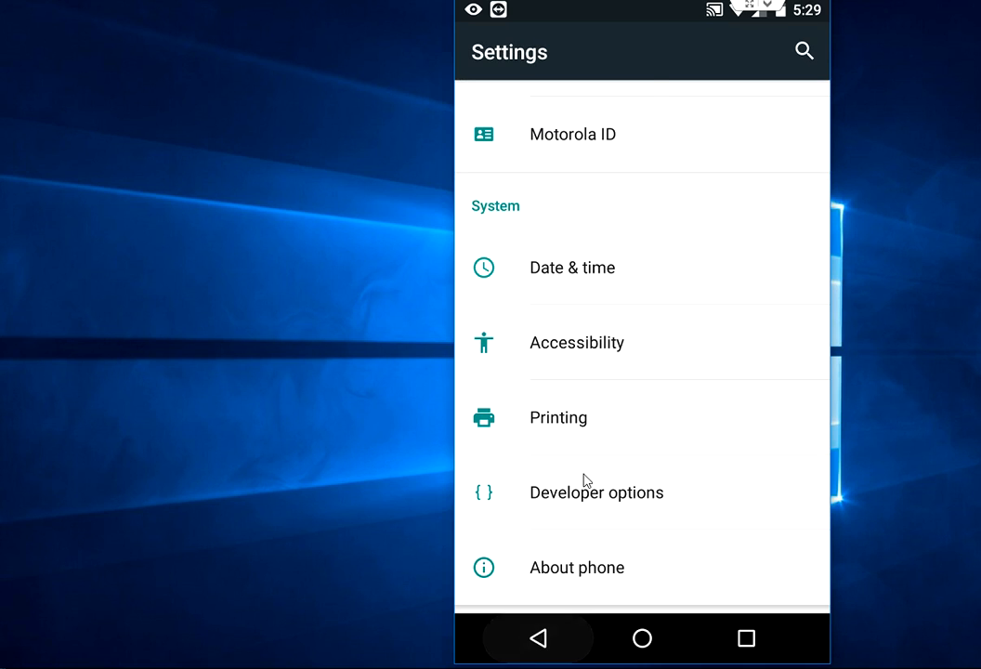
click(642, 638)
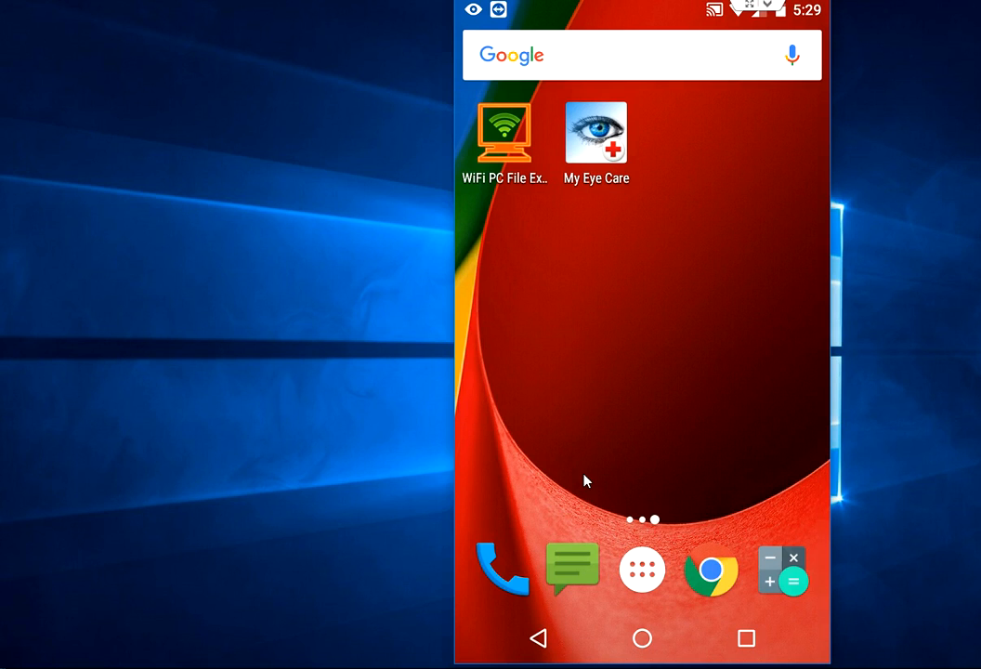